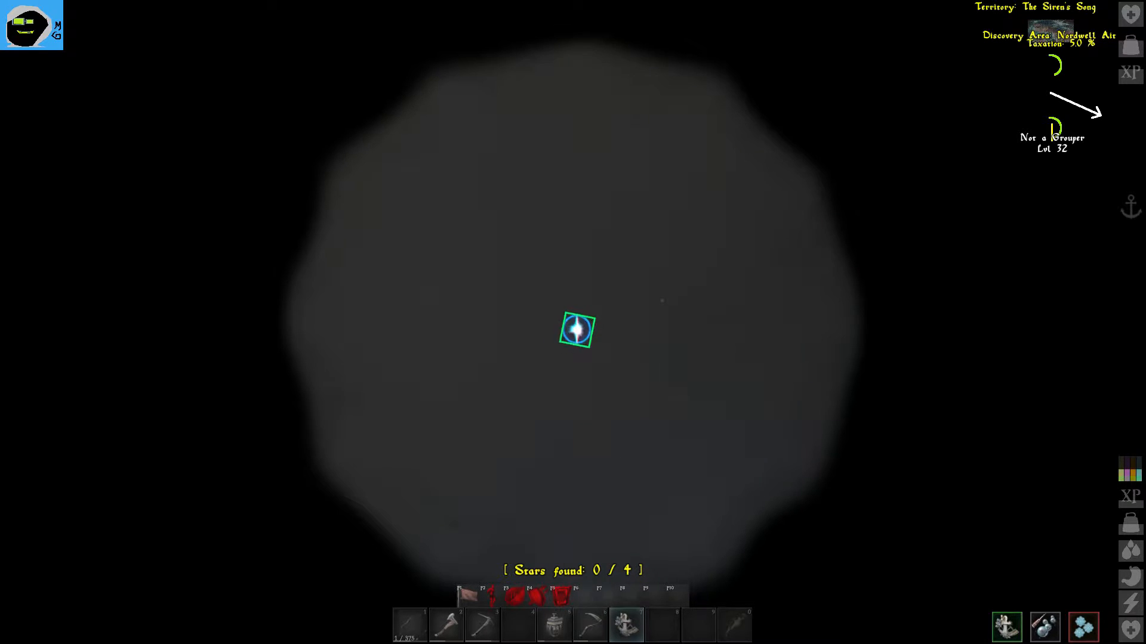
# Step: Lock the first marked star in the sextant view of the night sky
pyautogui.click(575, 331)
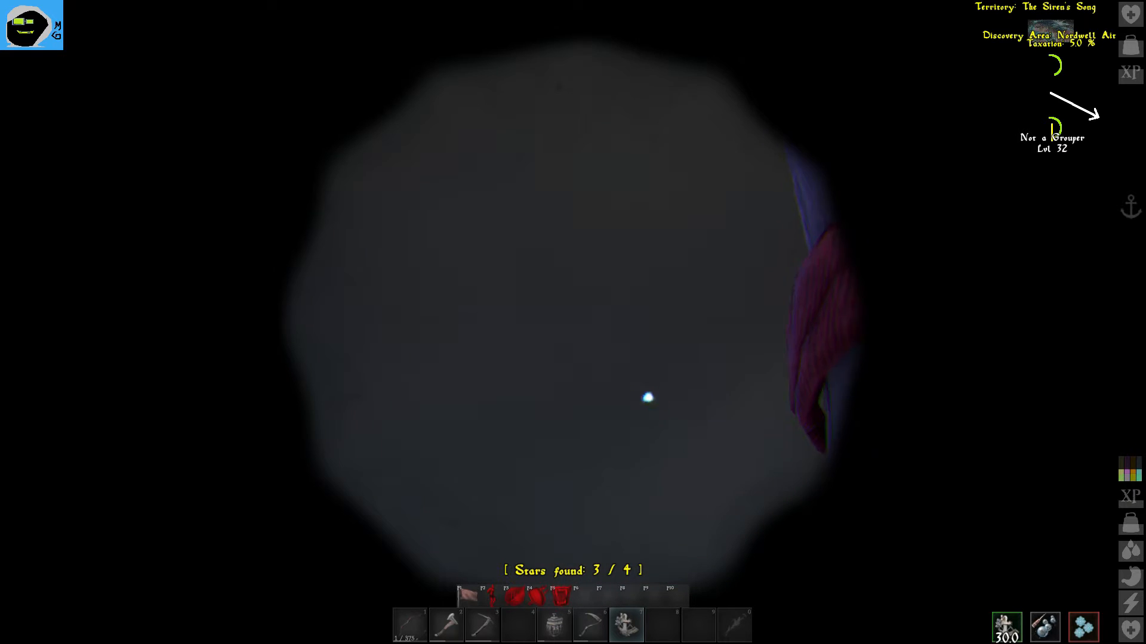
# Step: Capture the last two stars, bringing the sextant count to 4 of 4
pyautogui.click(647, 399)
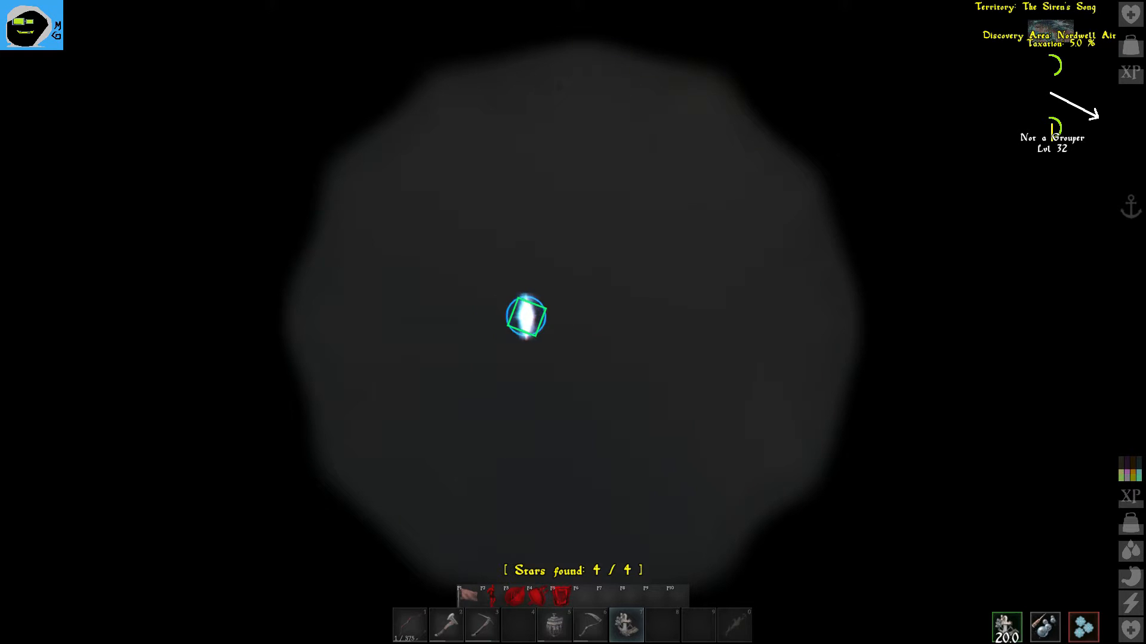
pyautogui.click(525, 318)
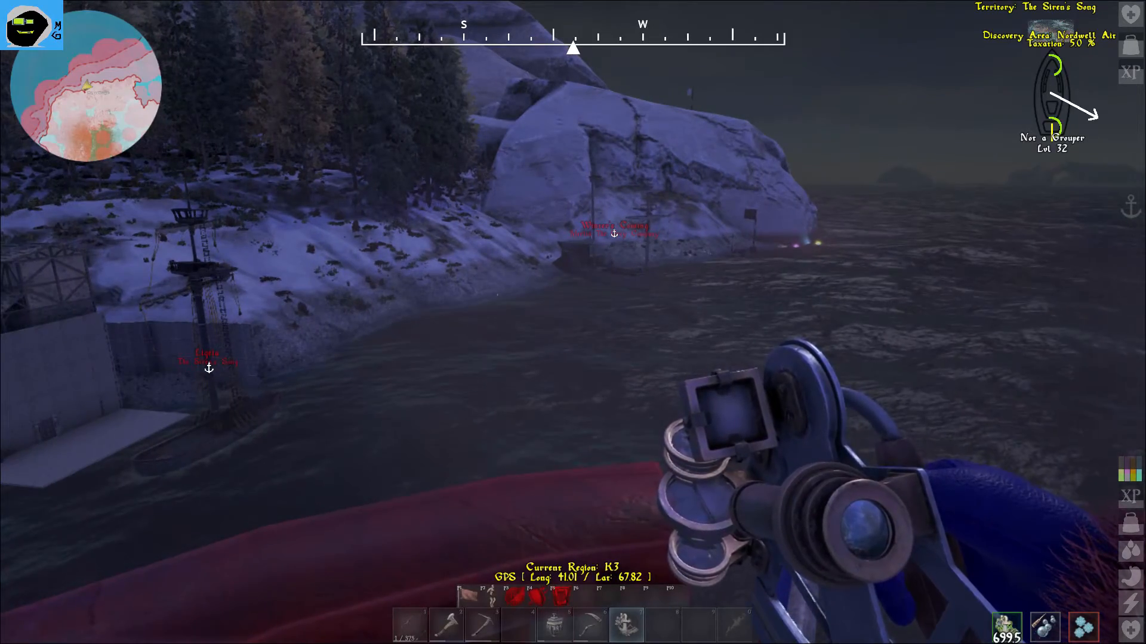
pyautogui.moveTo(573, 292)
pyautogui.write('gamma 1')
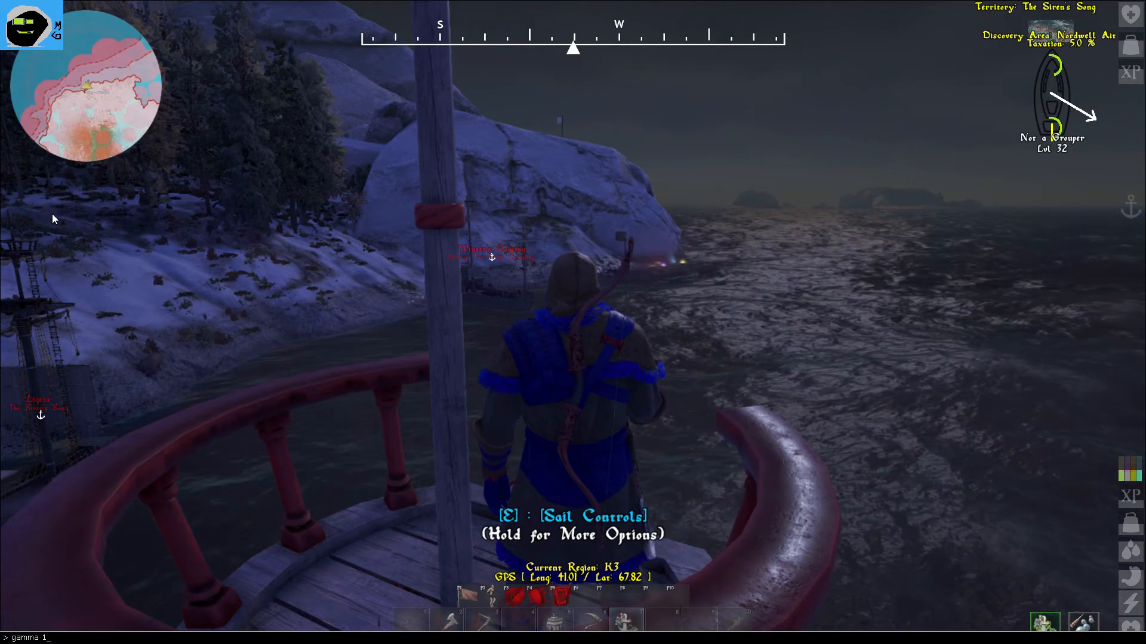
# Step: Enter the console command 'gamma 1.5' to brighten the night scene
pyautogui.write('.5')
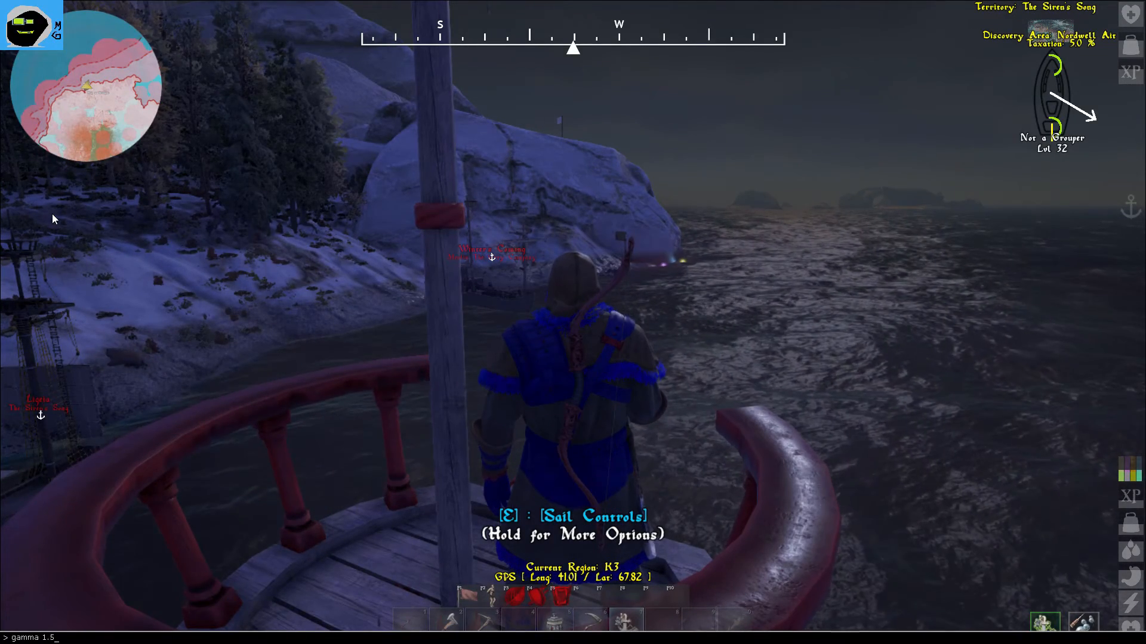